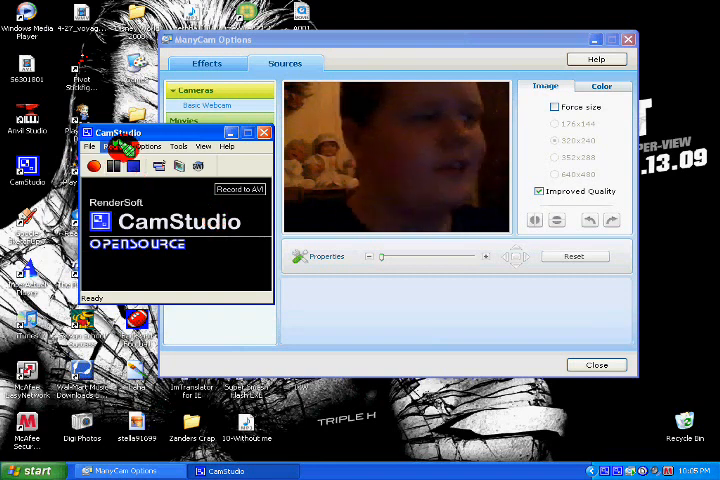
# Step: Show CamStudio's Options menu listing Video, Cursor and audio recording settings
pyautogui.click(148, 146)
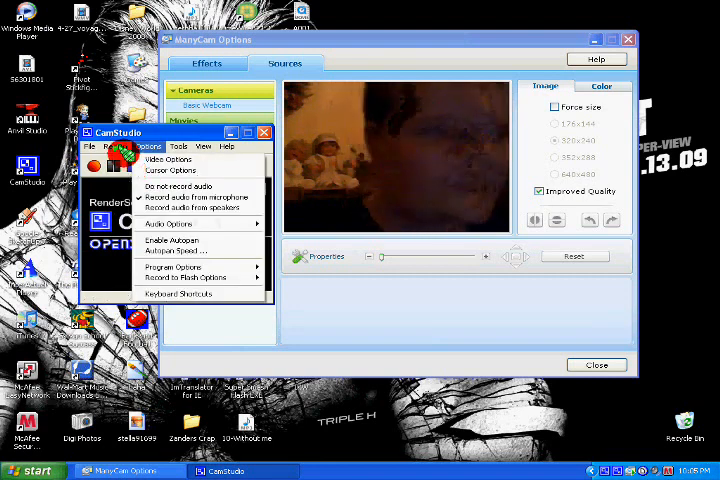